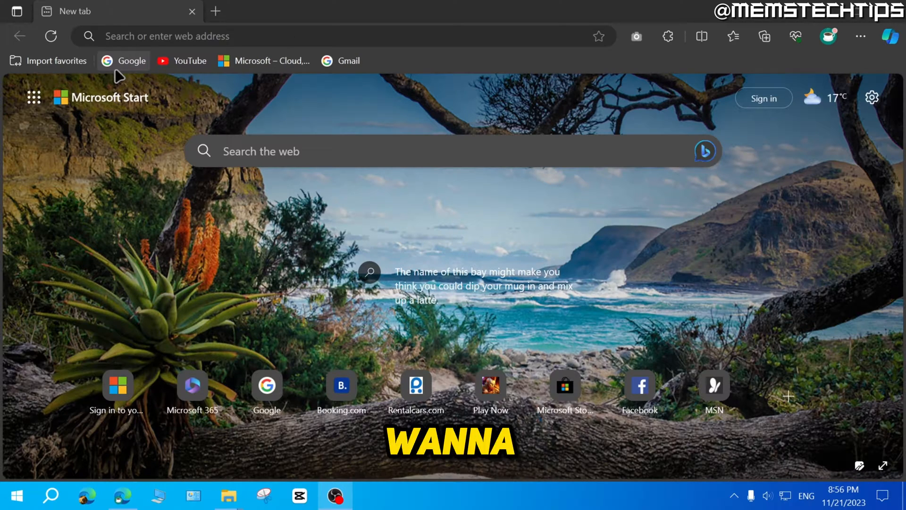
pyautogui.moveTo(419, 74)
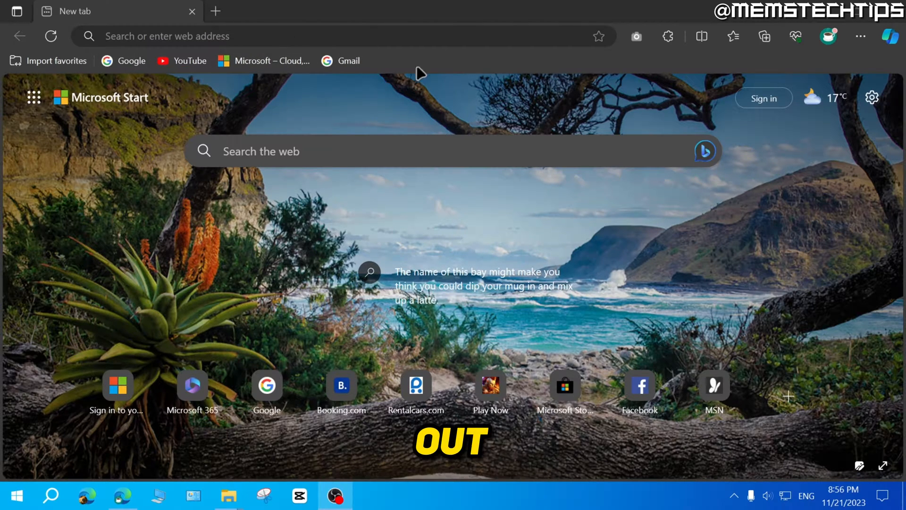
pyautogui.moveTo(407, 65)
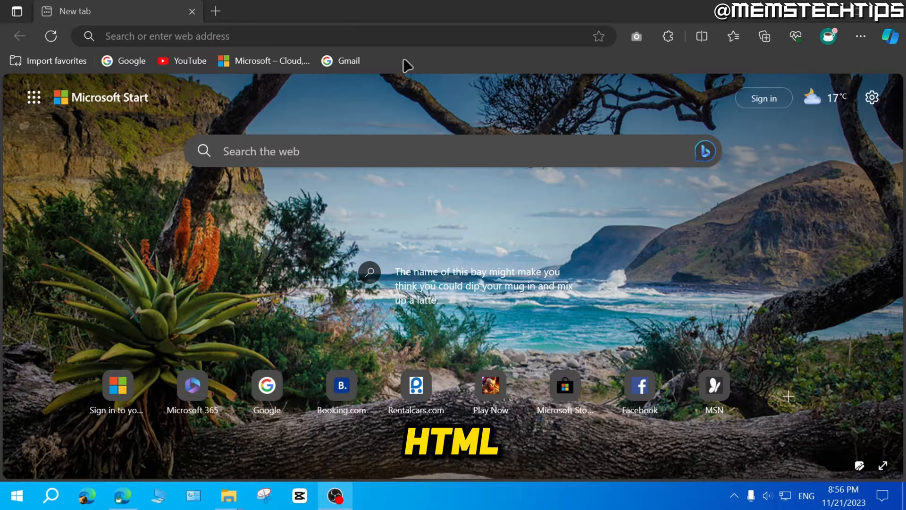
pyautogui.moveTo(465, 93)
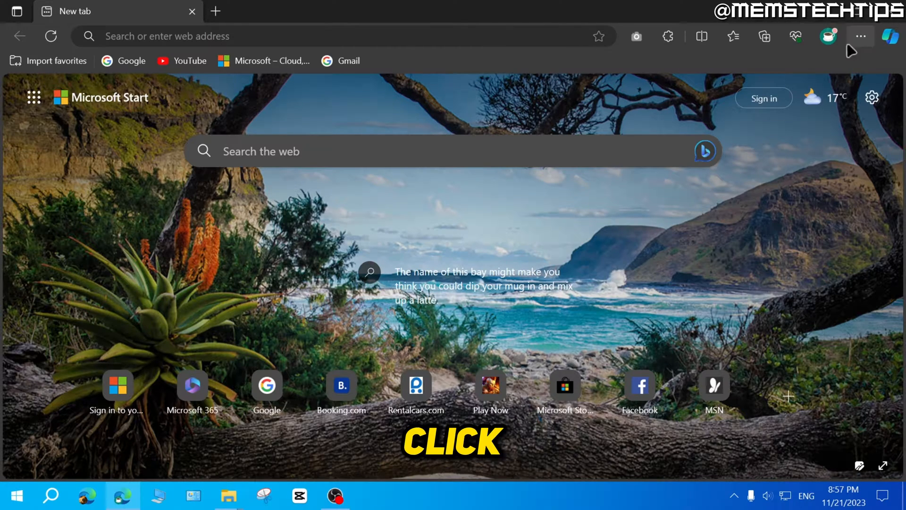
# Step: Start exporting Edge favorites from the Favorites panel's More options menu
pyautogui.click(860, 36)
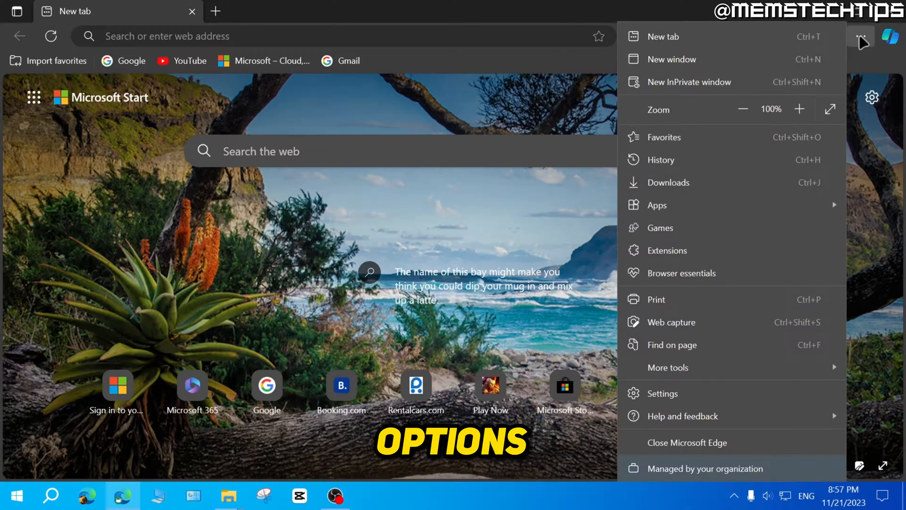
pyautogui.moveTo(725, 137)
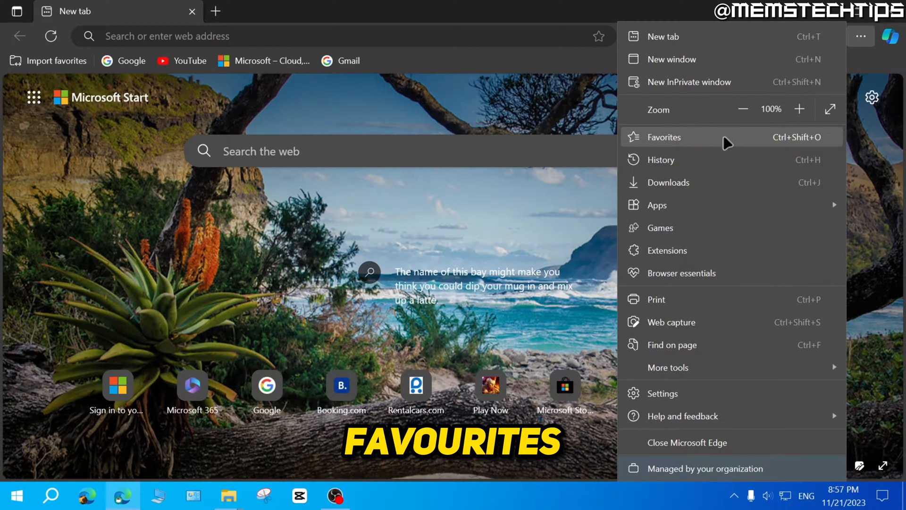
pyautogui.click(664, 137)
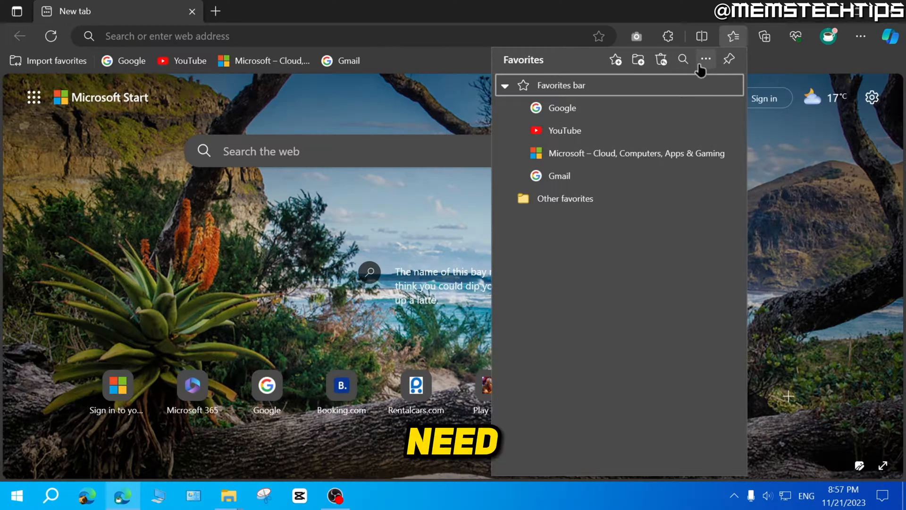
pyautogui.moveTo(705, 59)
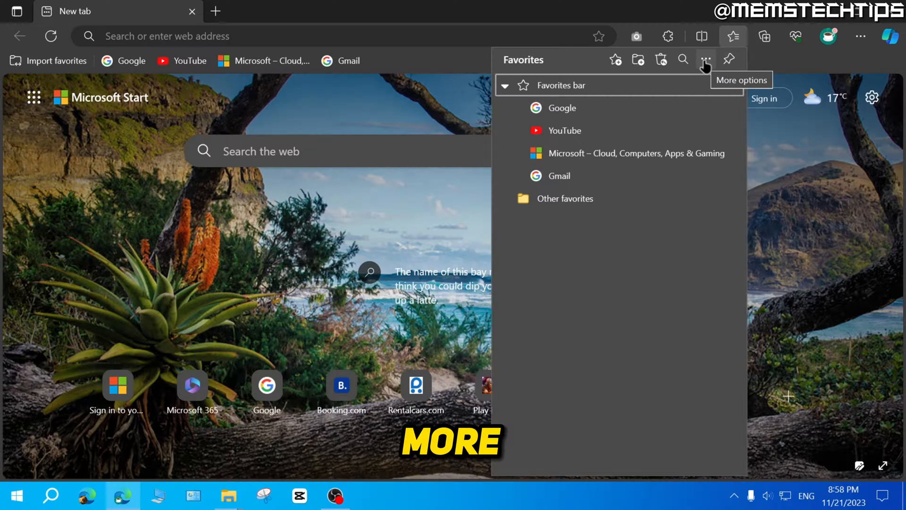
pyautogui.click(706, 59)
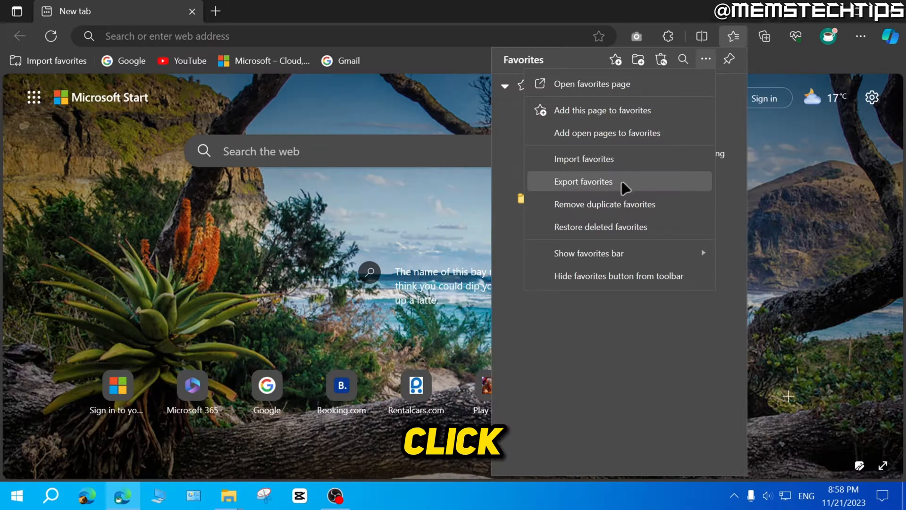
pyautogui.click(584, 181)
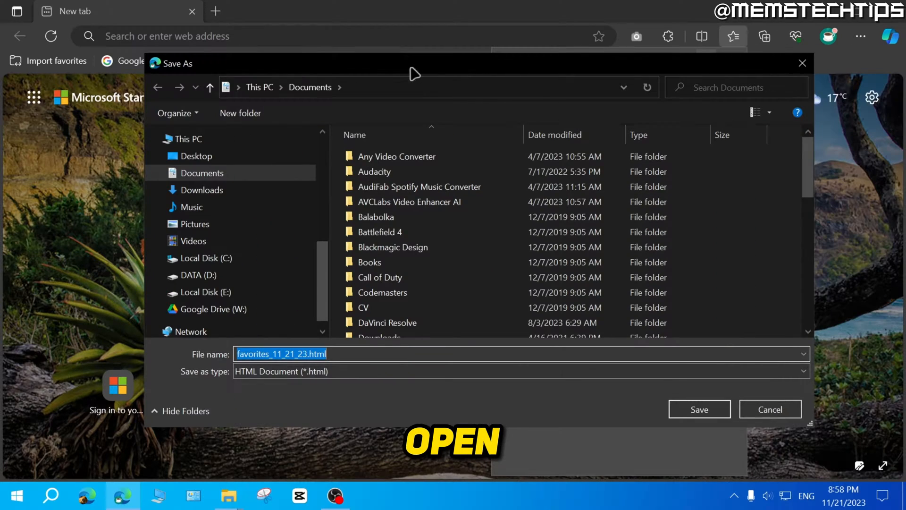
# Step: Save favorites_11_21_23.html to the Desktop folder
pyautogui.click(196, 157)
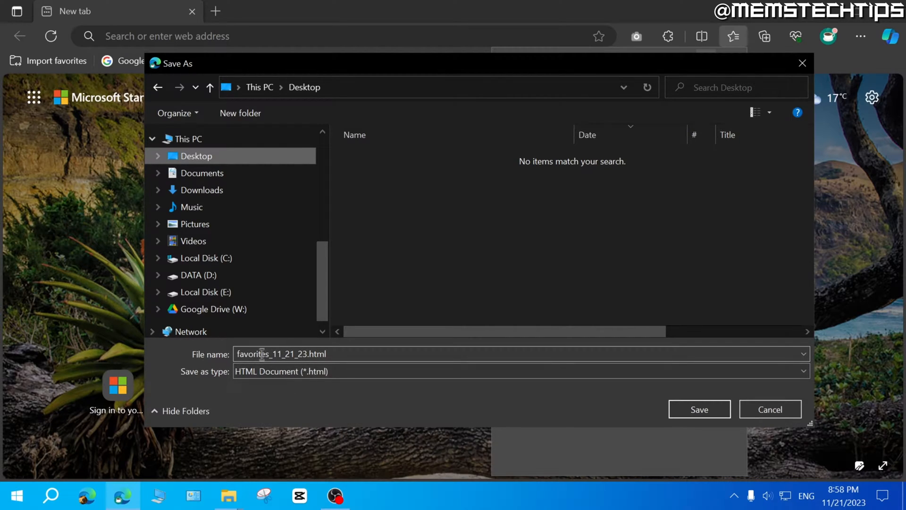
pyautogui.moveTo(330, 379)
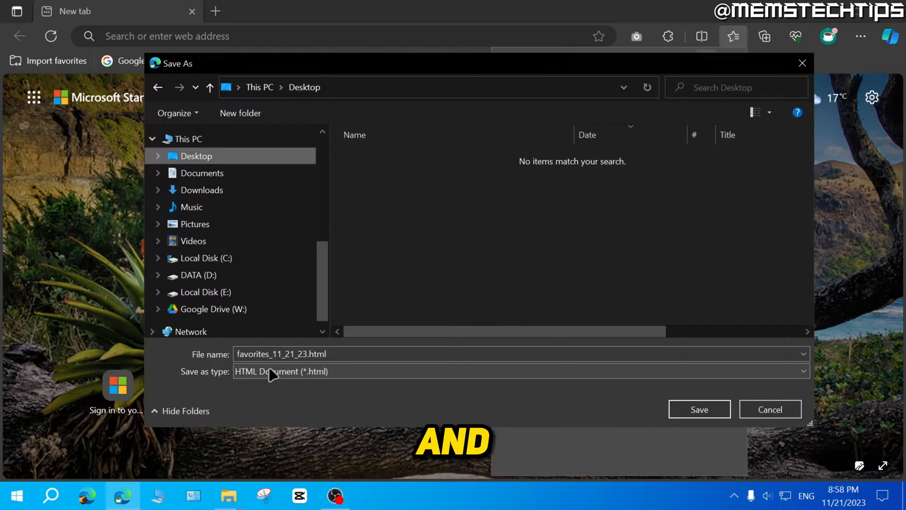
pyautogui.moveTo(315, 381)
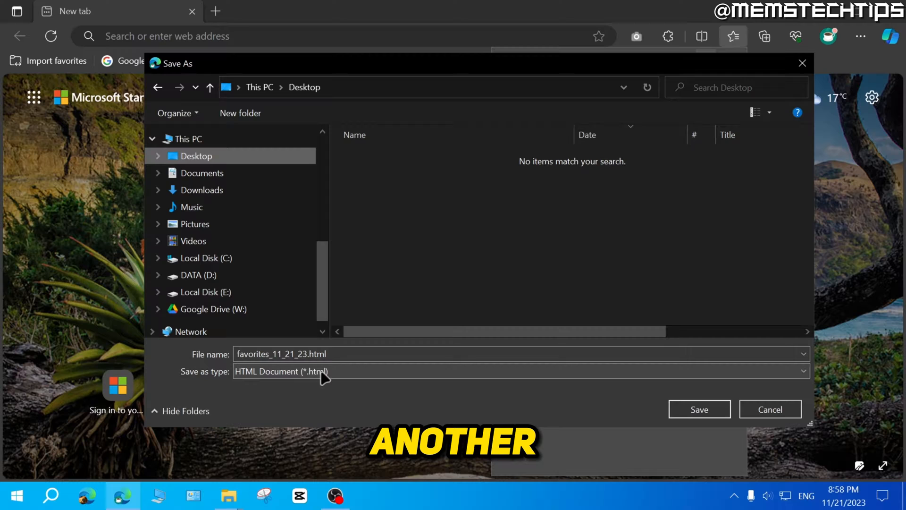
pyautogui.moveTo(585, 391)
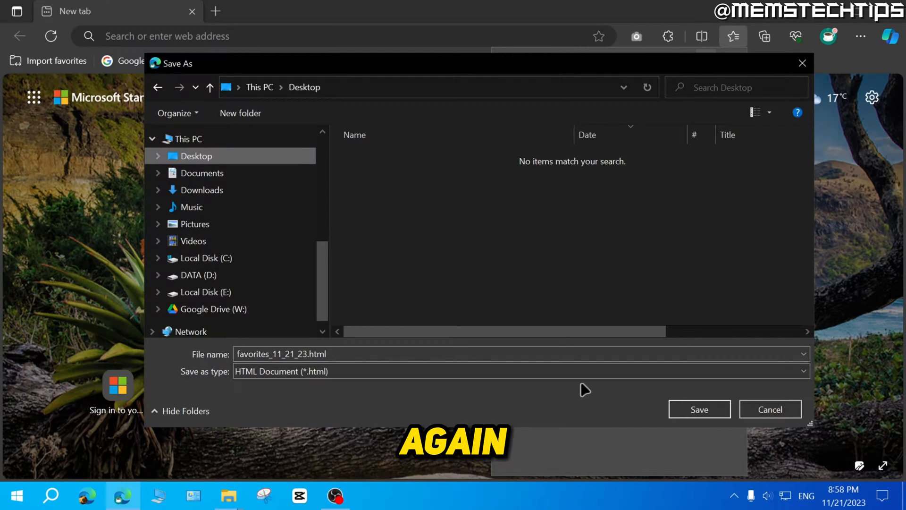
pyautogui.click(699, 410)
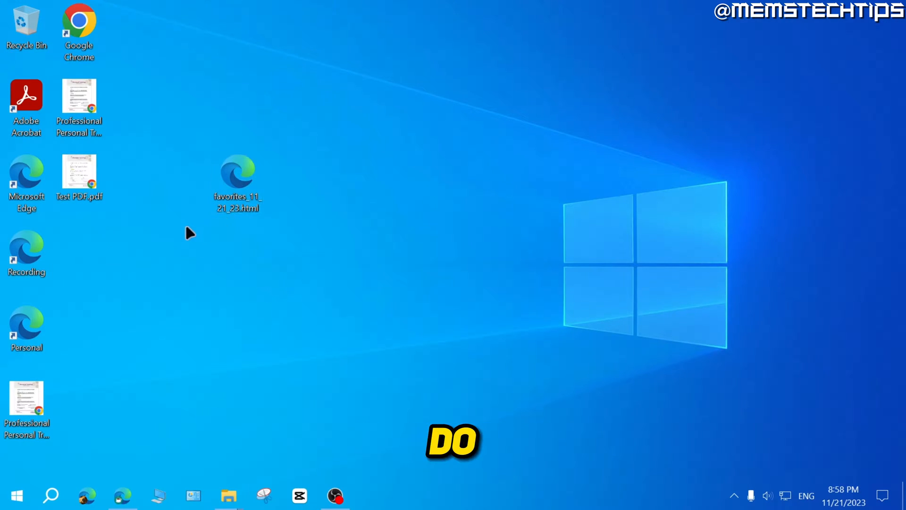
# Step: Select favorites_11_21_23.html on the desktop, then launch Google Chrome
pyautogui.click(237, 173)
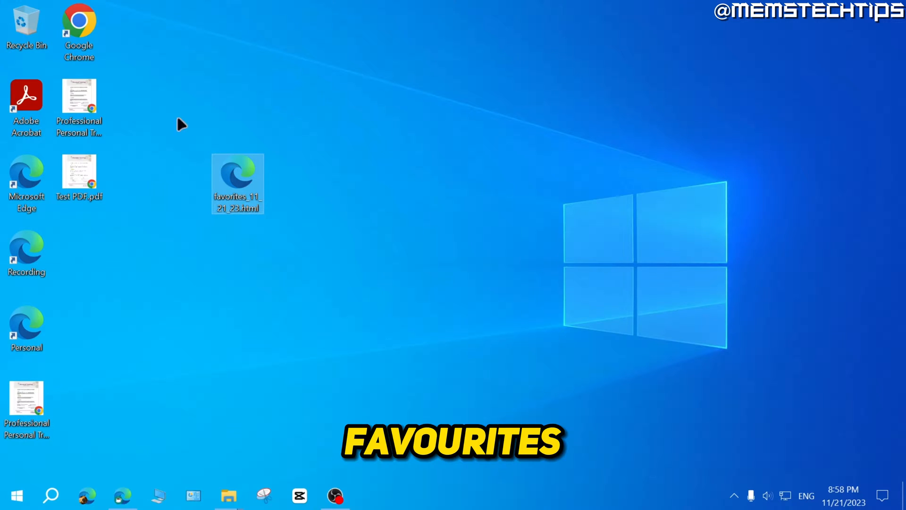
pyautogui.moveTo(80, 28)
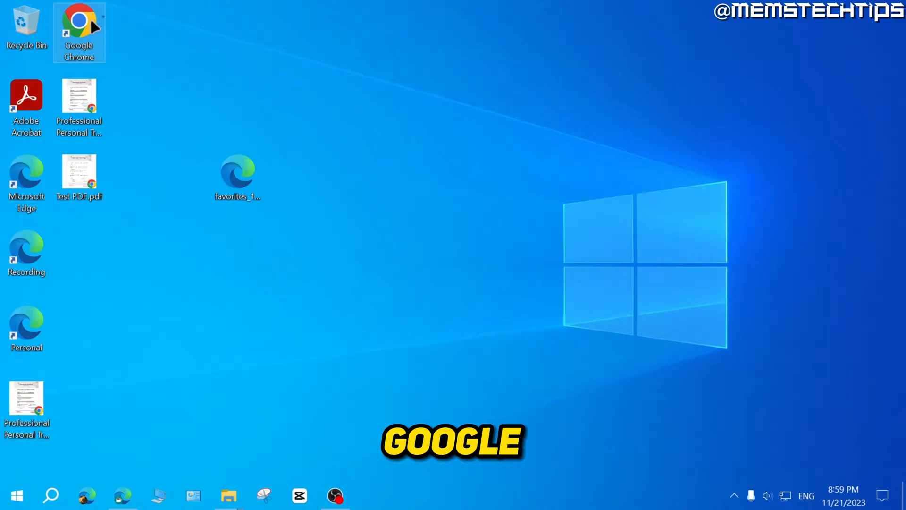
pyautogui.doubleClick(79, 32)
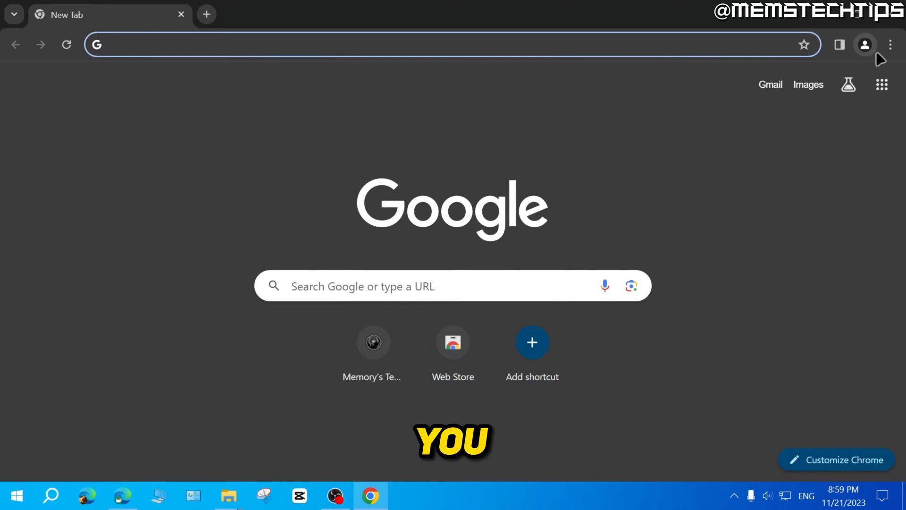
# Step: Open Import bookmarks and settings from Chrome's main menu
pyautogui.click(889, 45)
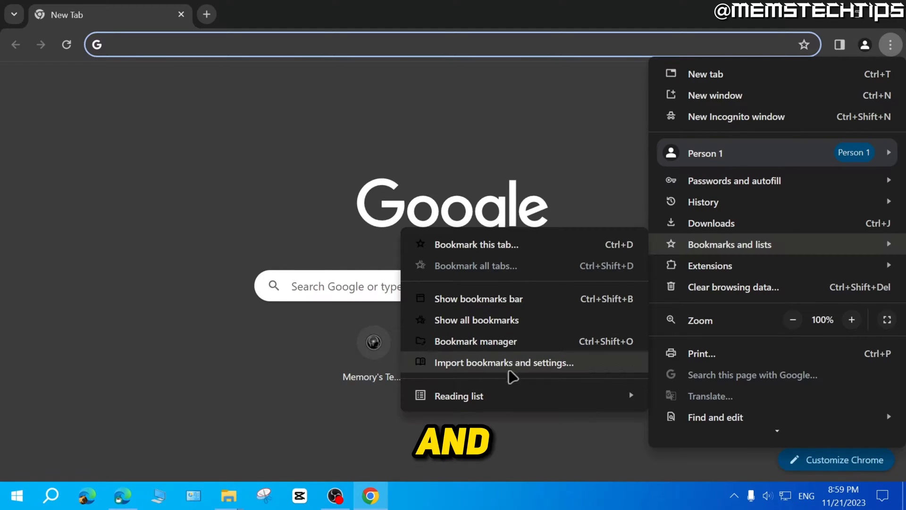
pyautogui.moveTo(527, 370)
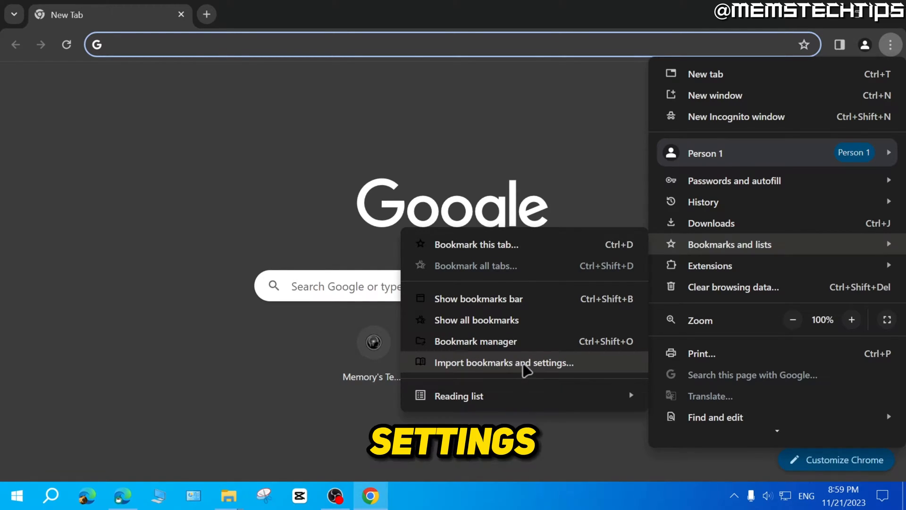
pyautogui.click(503, 362)
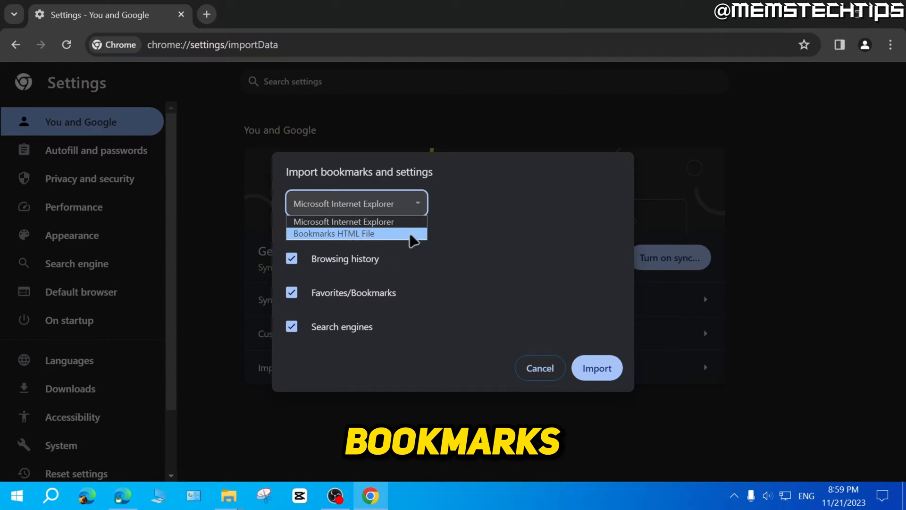
# Step: Import bookmarks from the Bookmarks HTML File favorites_11_21_23.html on the Desktop
pyautogui.click(334, 234)
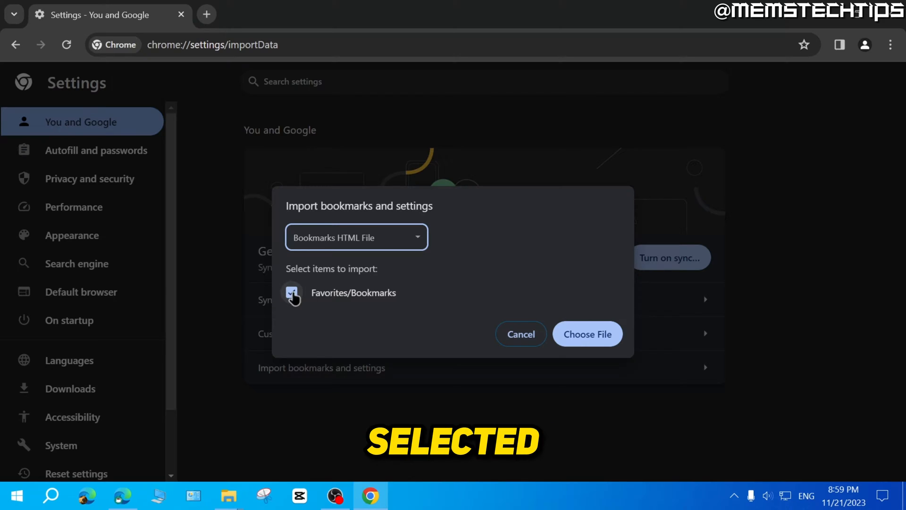
pyautogui.click(587, 335)
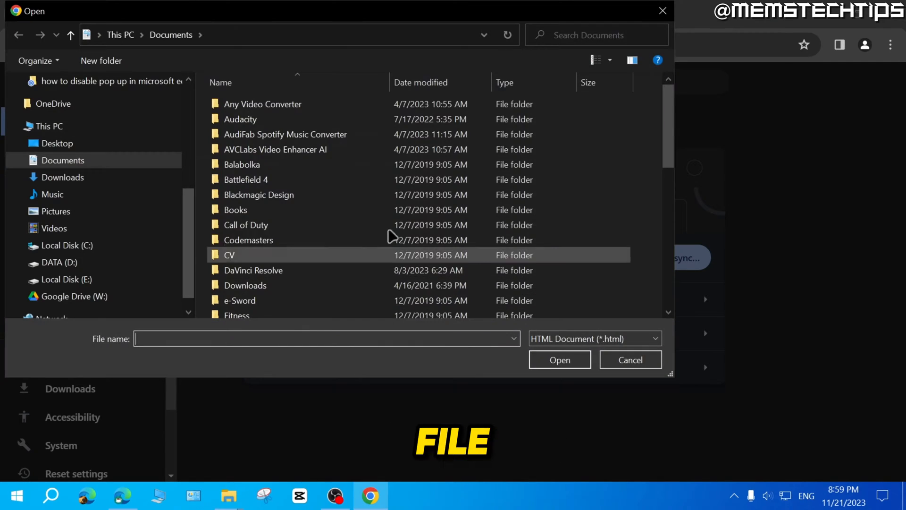
pyautogui.click(57, 142)
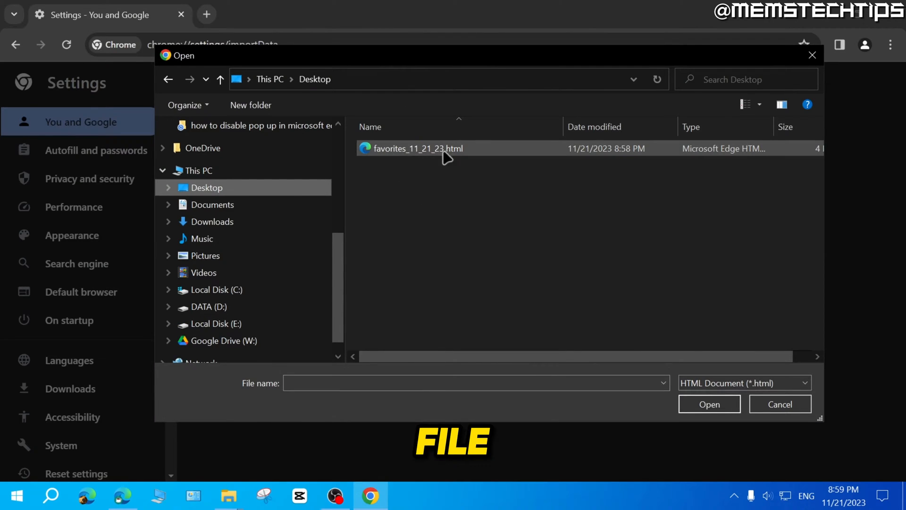
pyautogui.click(417, 149)
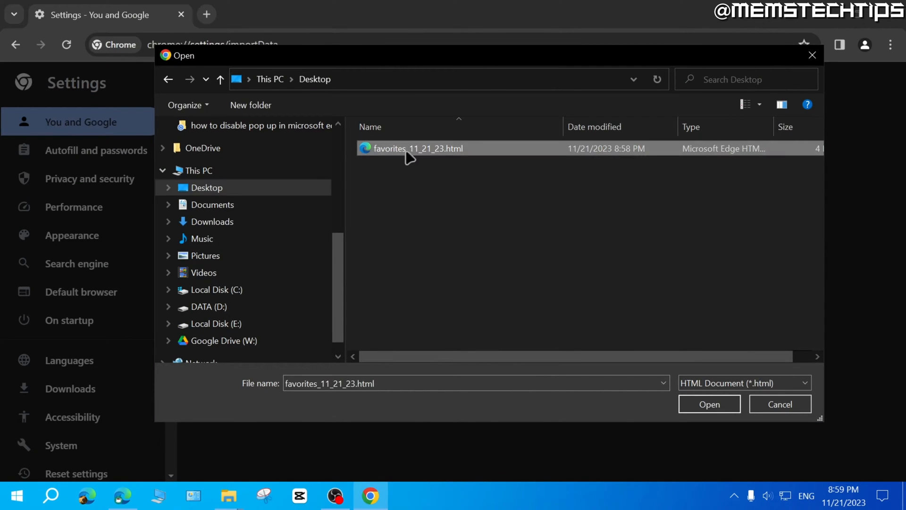
pyautogui.click(709, 403)
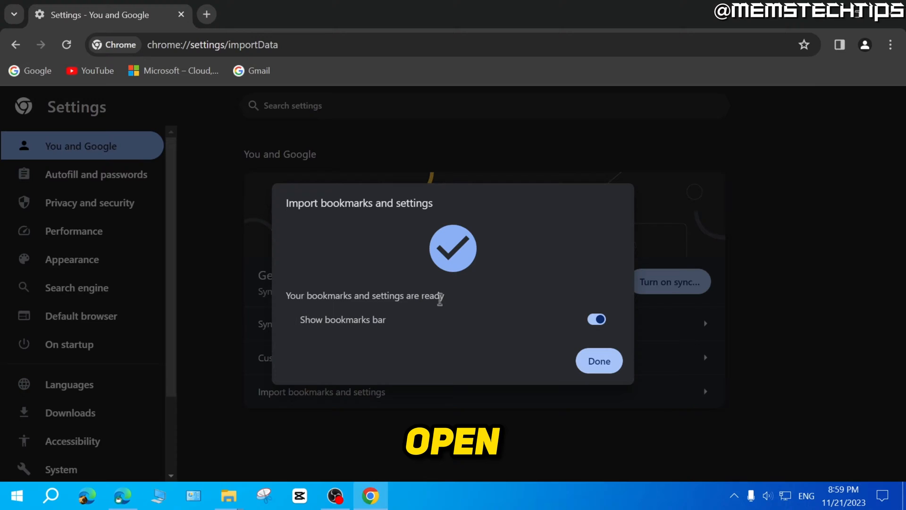
# Step: Click Done, showing Google, YouTube, Microsoft and Gmail on the bookmarks bar
pyautogui.click(599, 361)
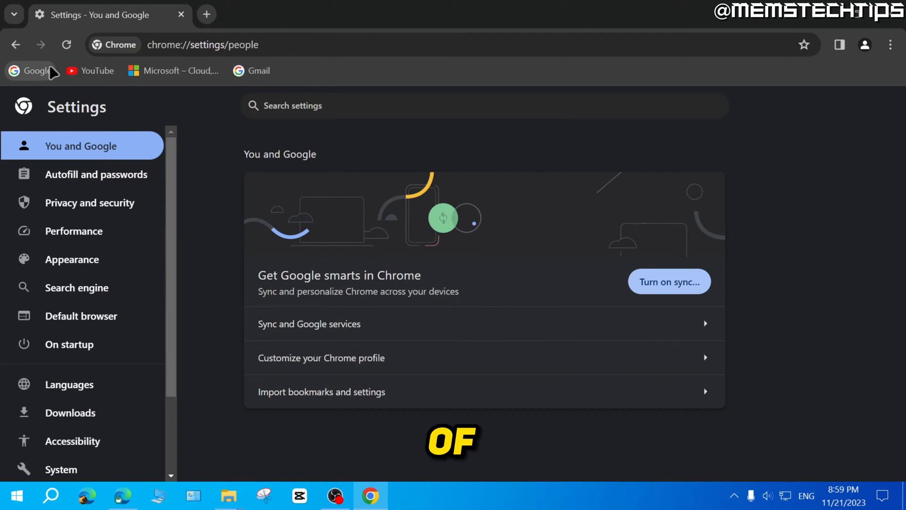
pyautogui.moveTo(278, 90)
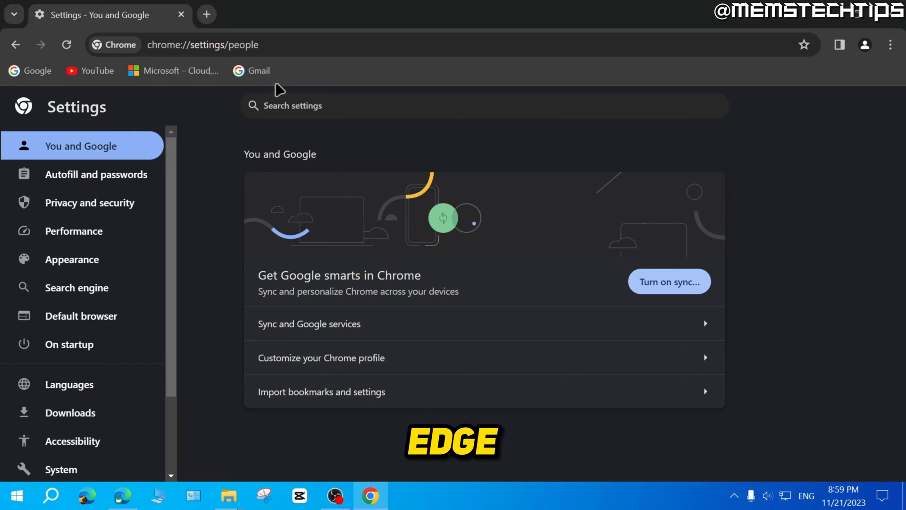
pyautogui.moveTo(294, 86)
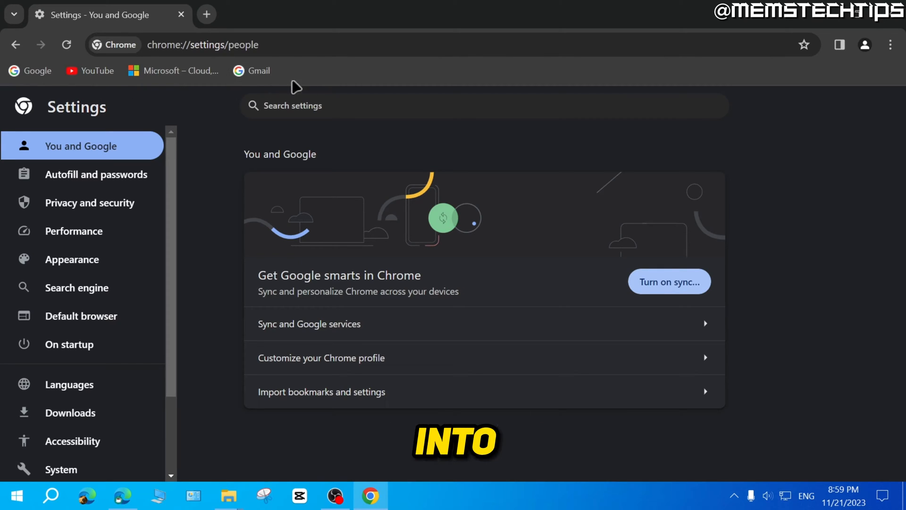
pyautogui.moveTo(279, 81)
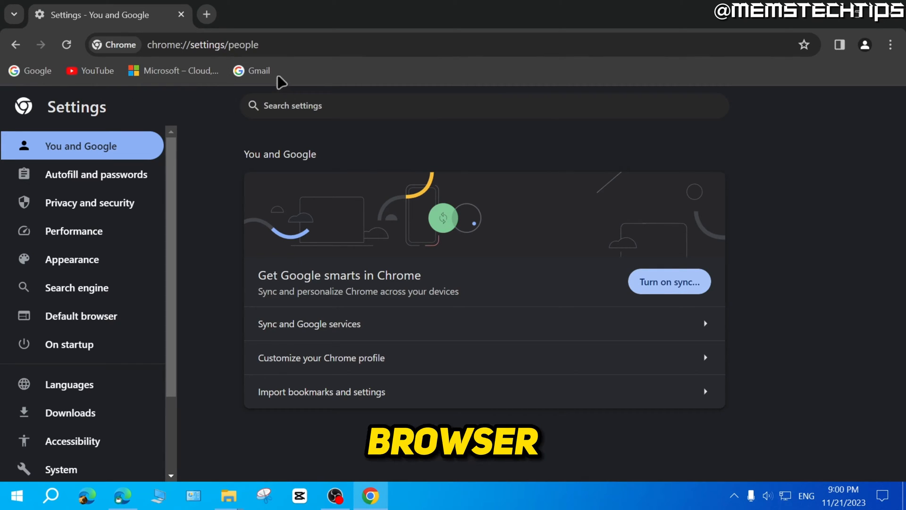